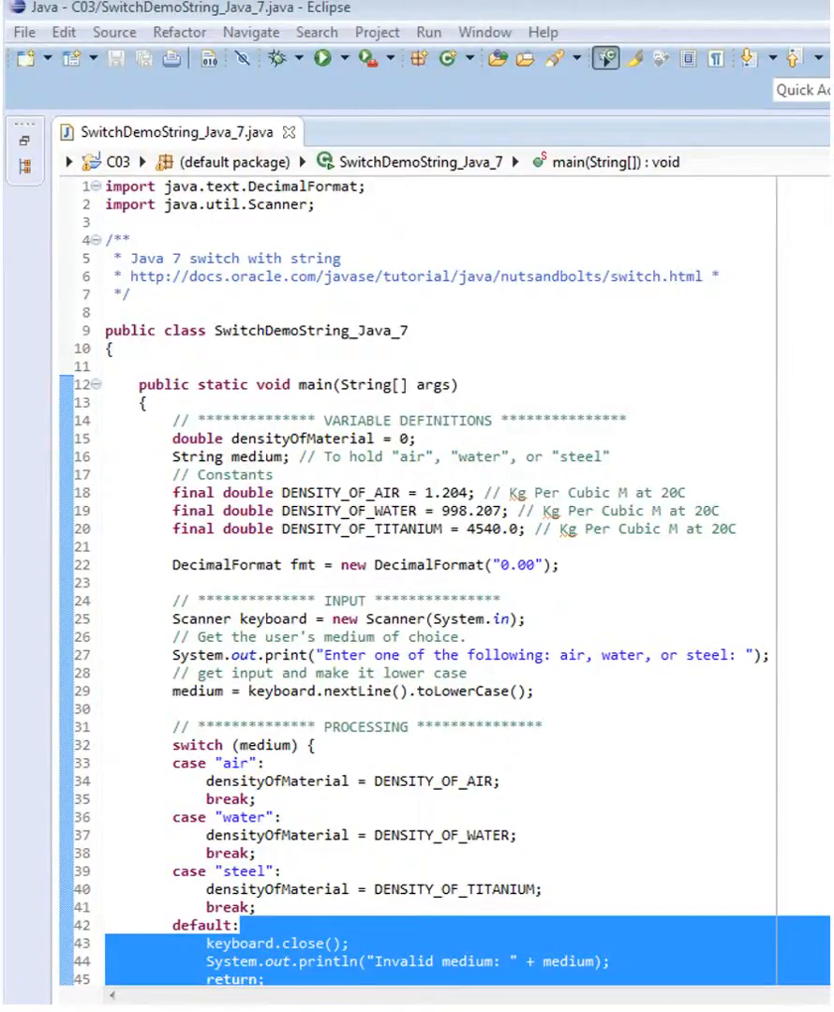
mouse_move(421, 319)
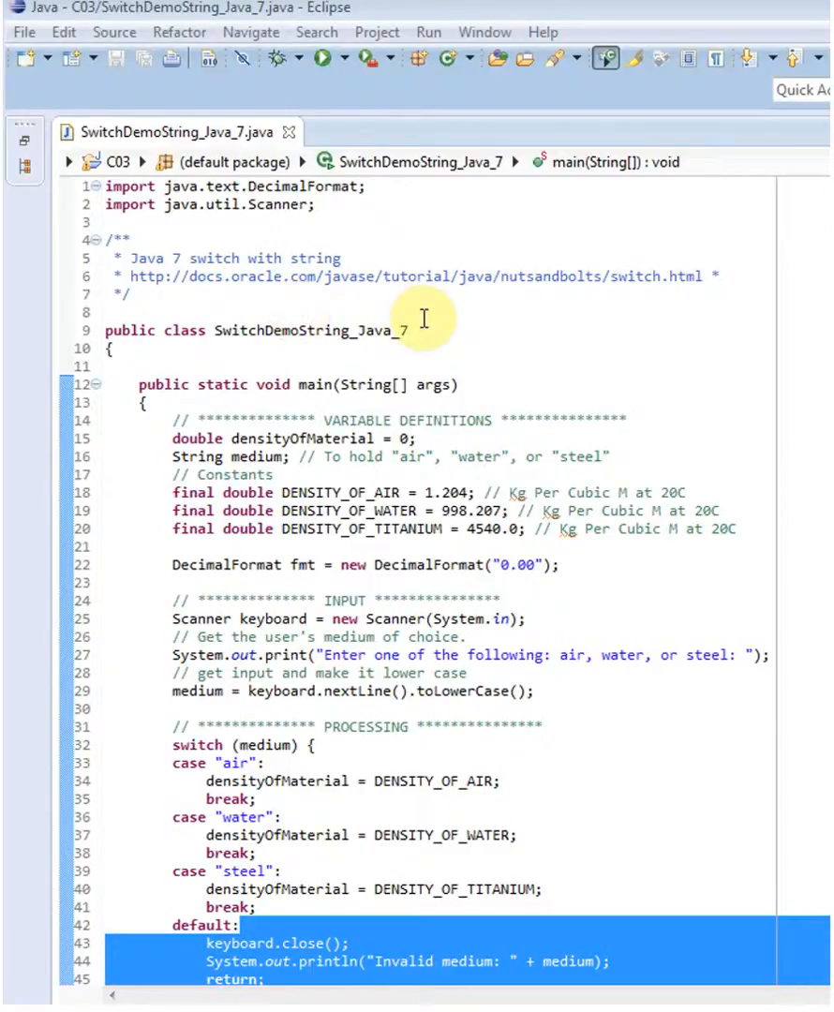
mouse_move(551, 335)
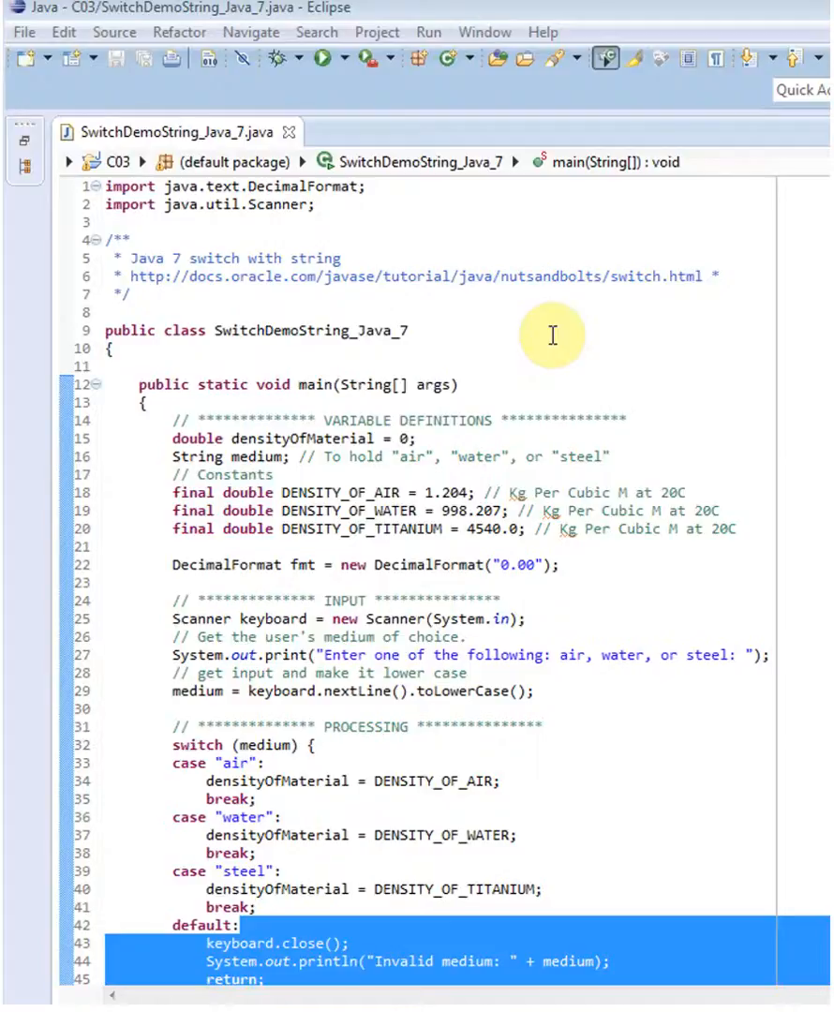
mouse_move(223, 272)
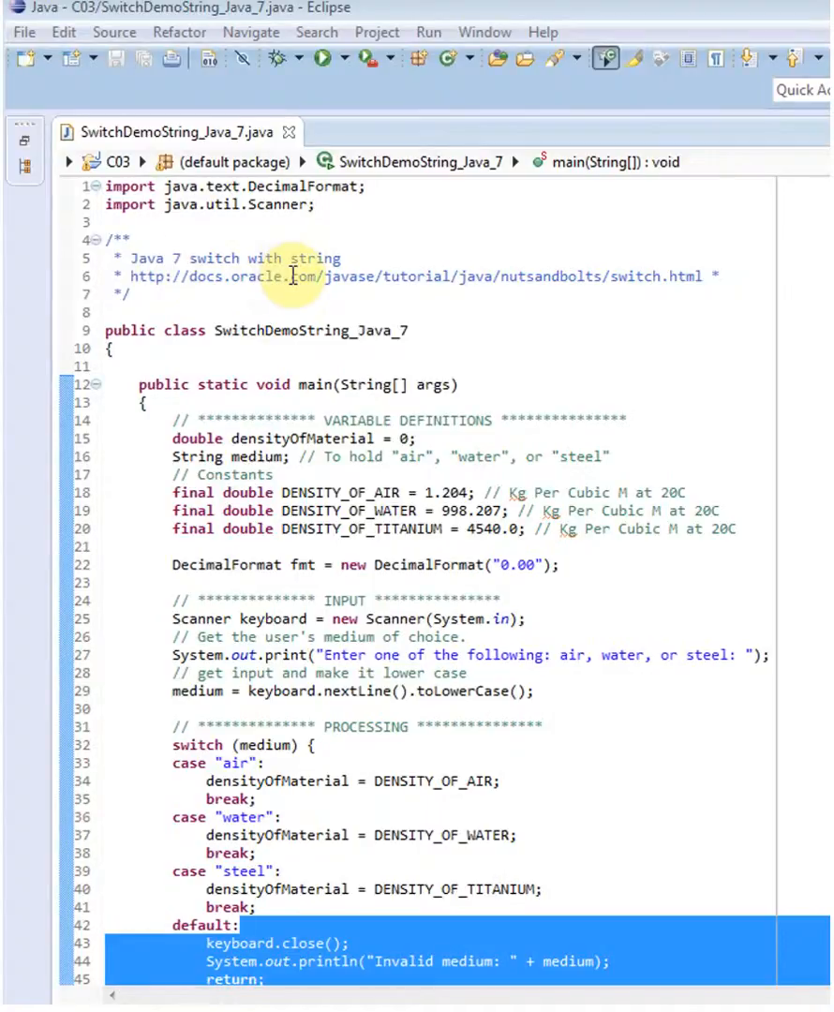
mouse_move(735, 284)
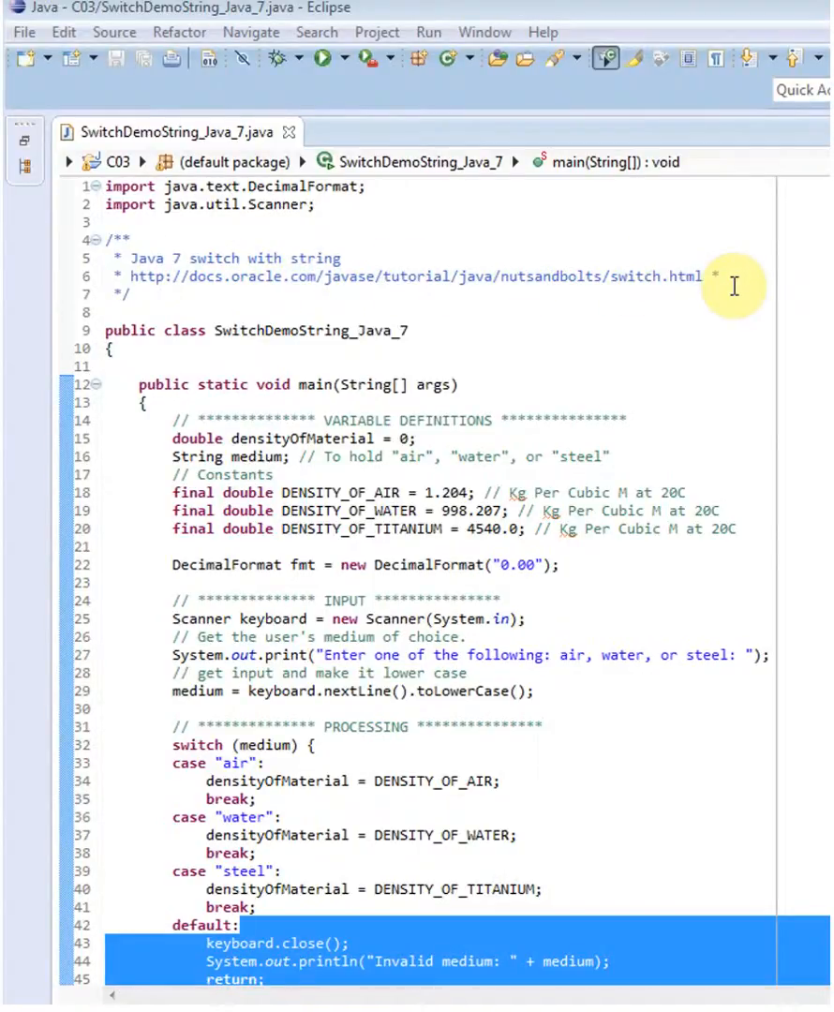
mouse_move(517, 348)
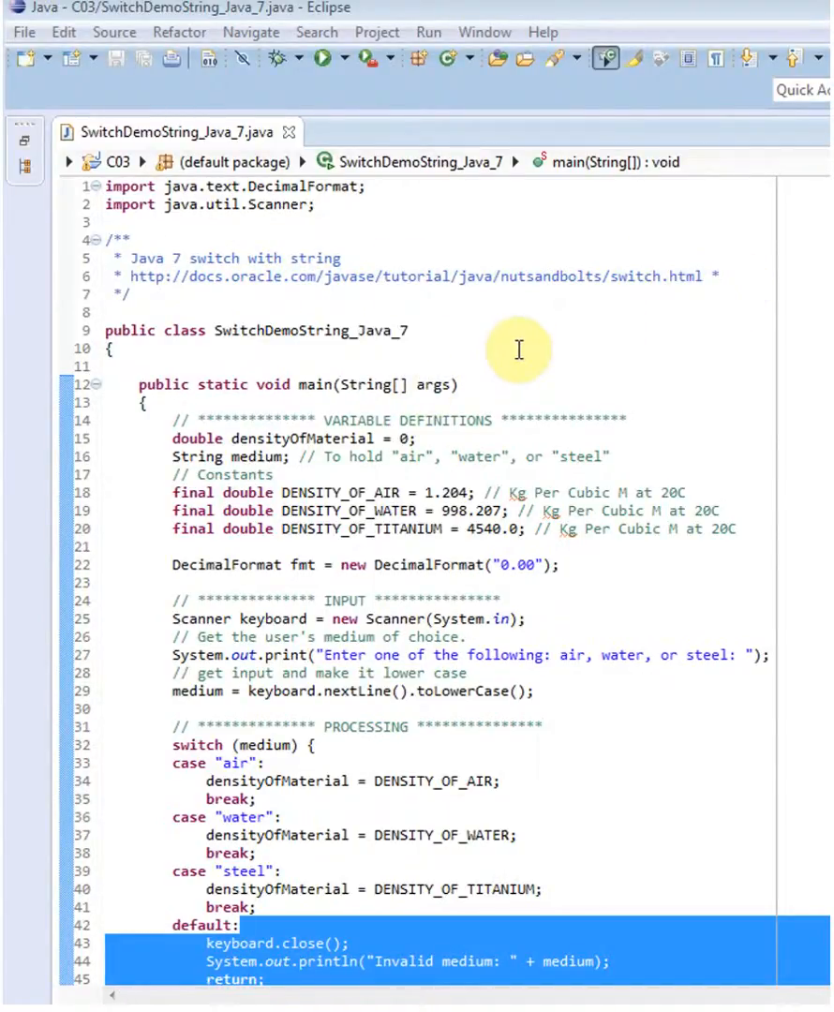
mouse_move(491, 326)
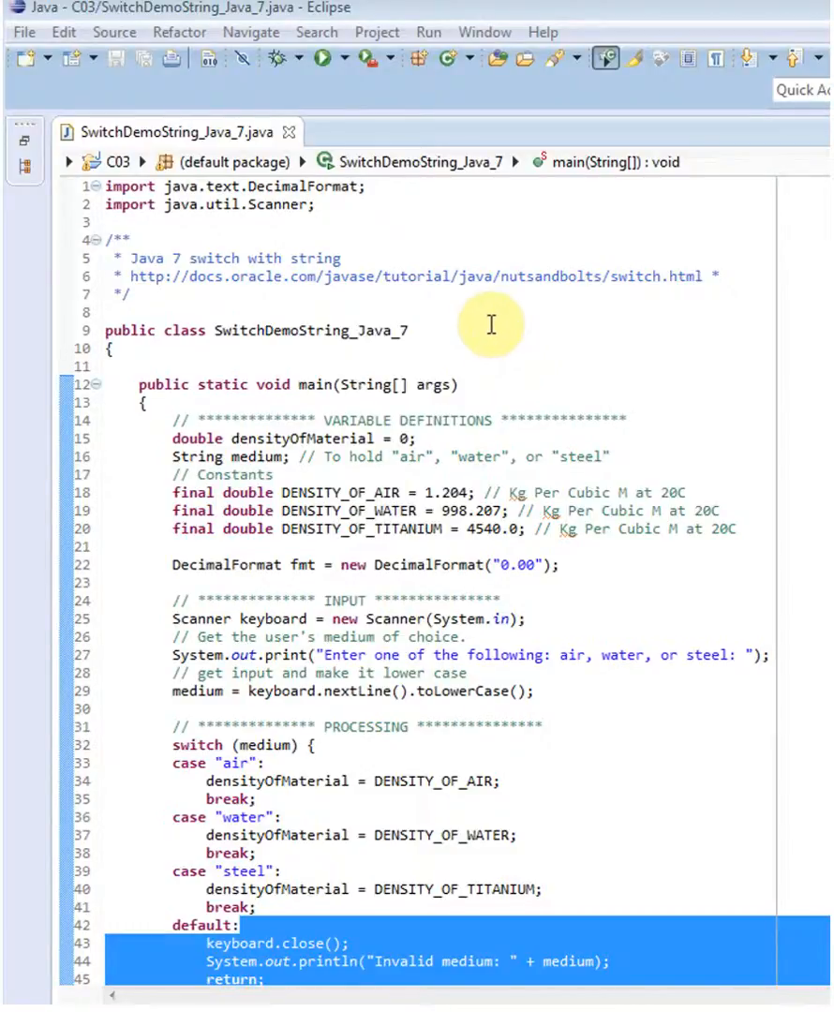
mouse_move(673, 382)
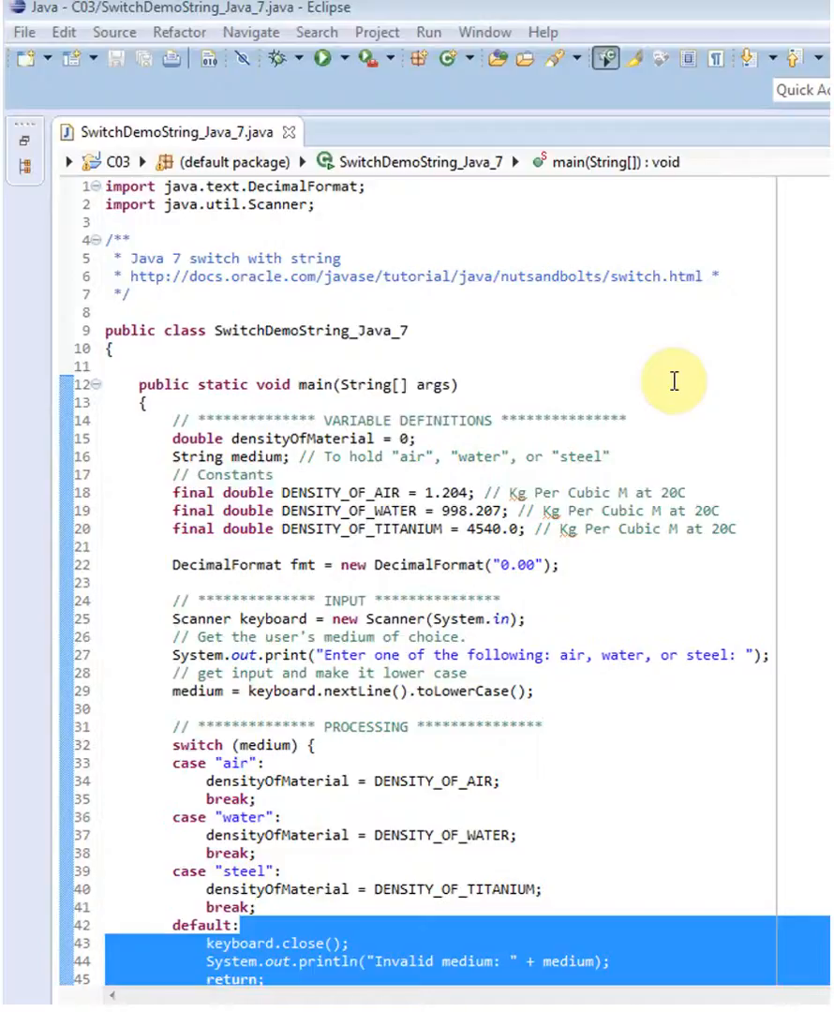
mouse_move(562, 379)
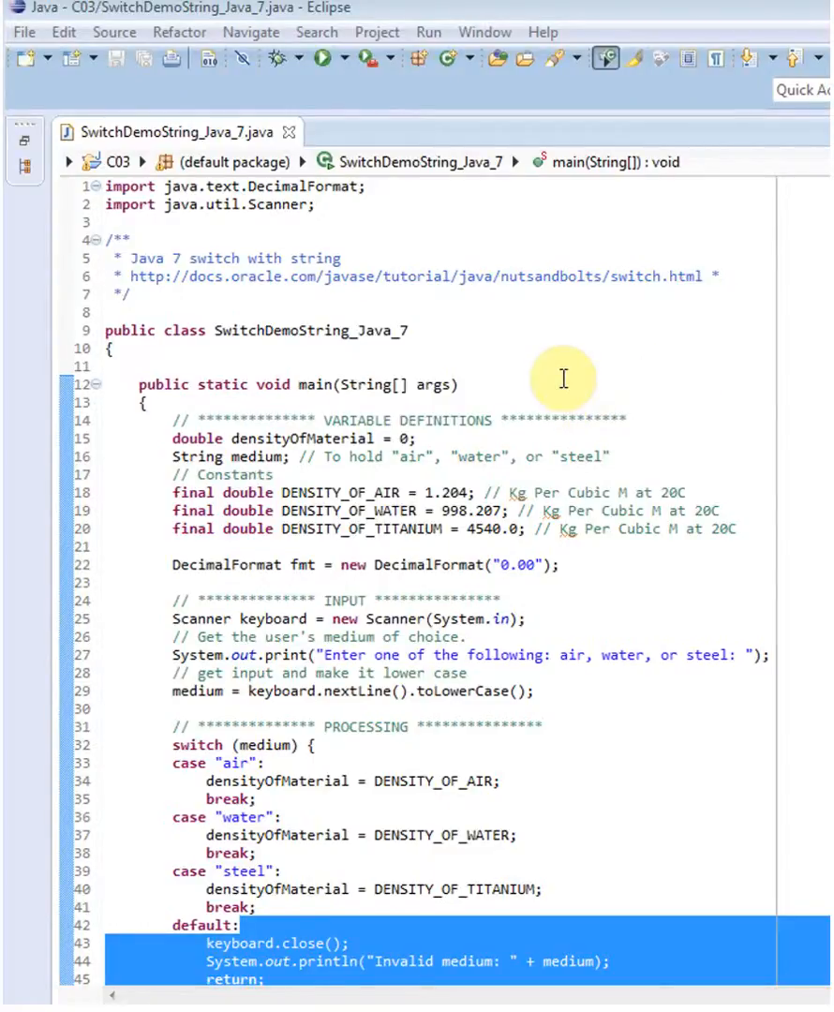
mouse_move(310, 480)
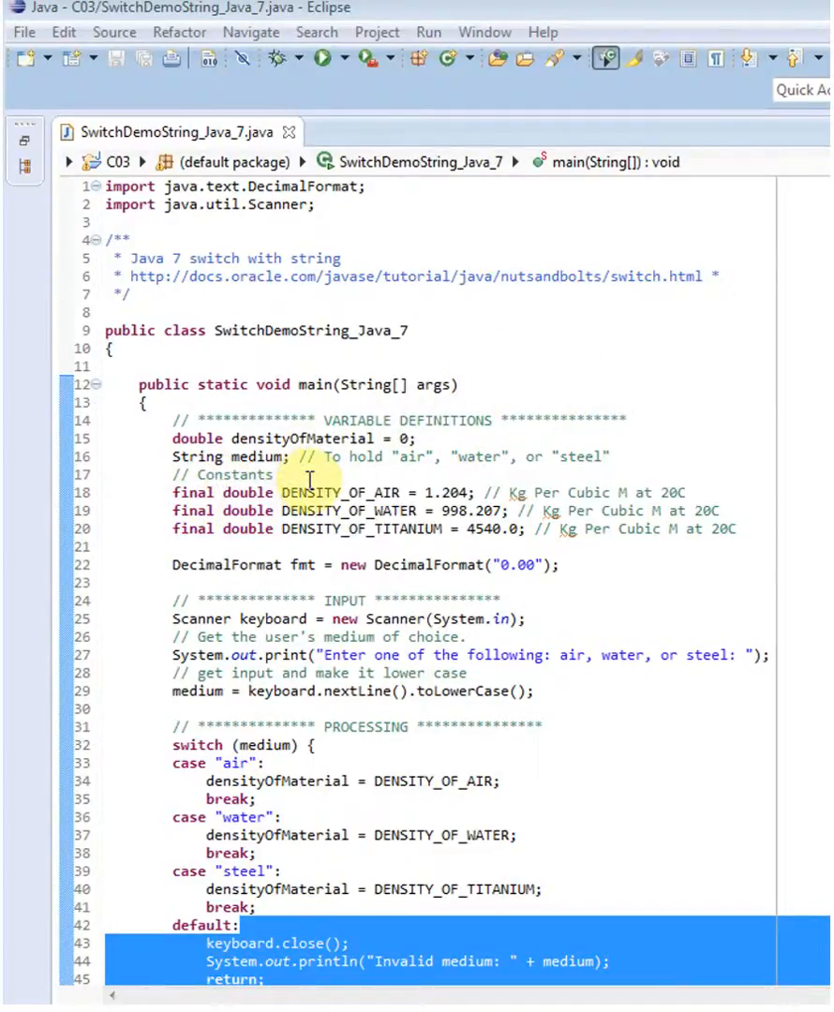
mouse_move(453, 528)
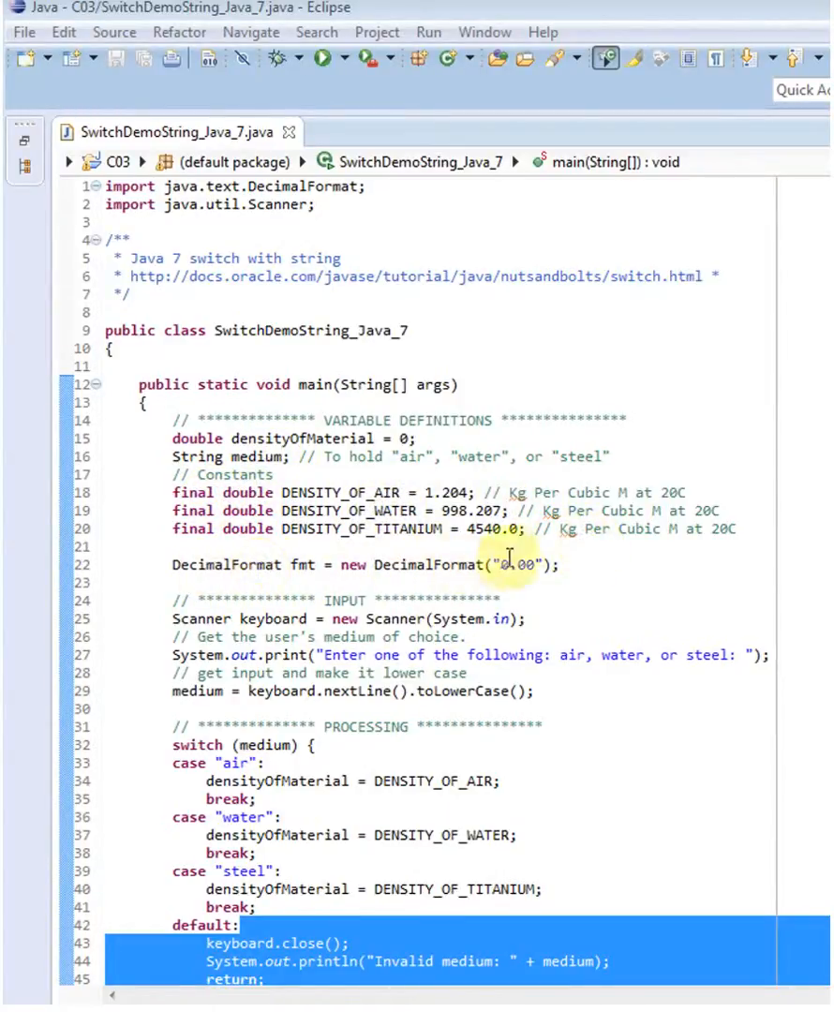
mouse_move(616, 562)
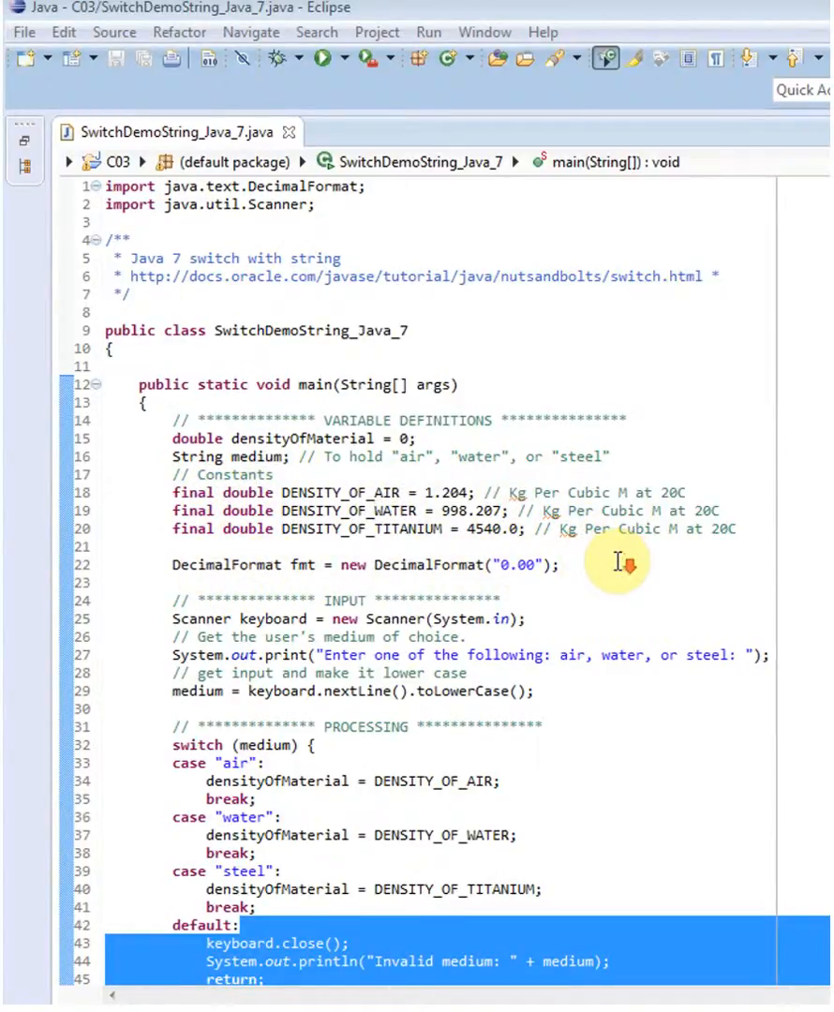
Scroll the editor down to the OUTPUT section and the end of main().
scroll("down", 3)
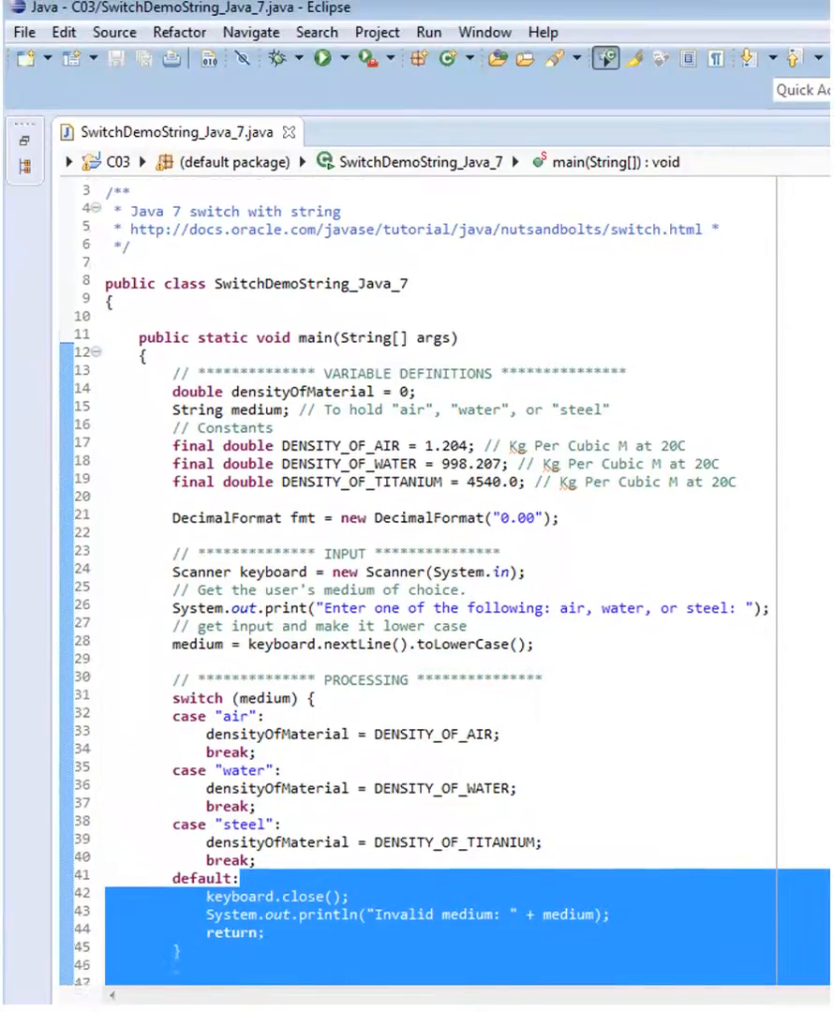
scroll("down", 3)
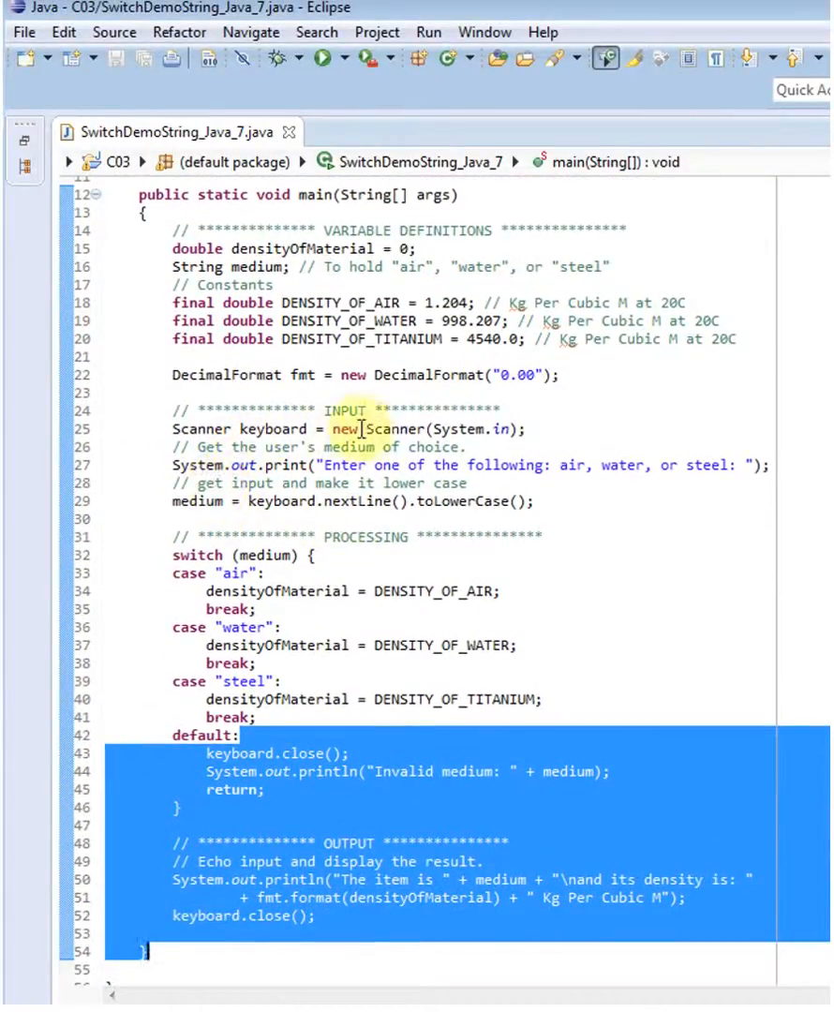
mouse_move(470, 472)
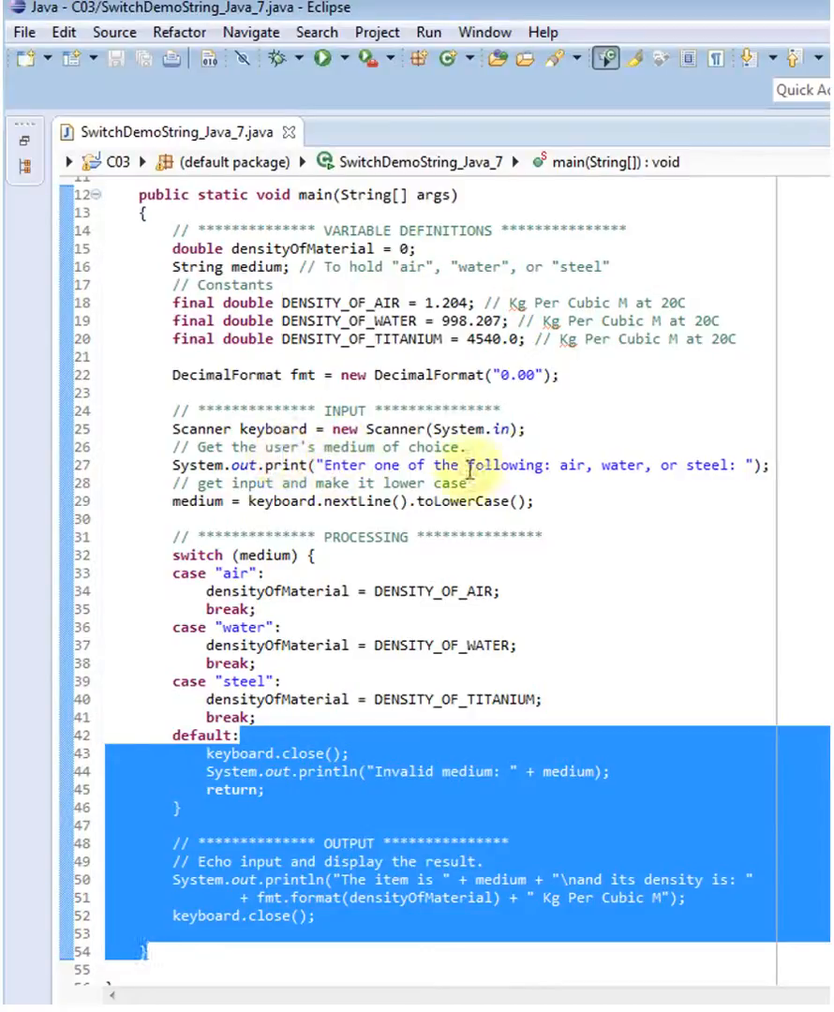
mouse_move(697, 472)
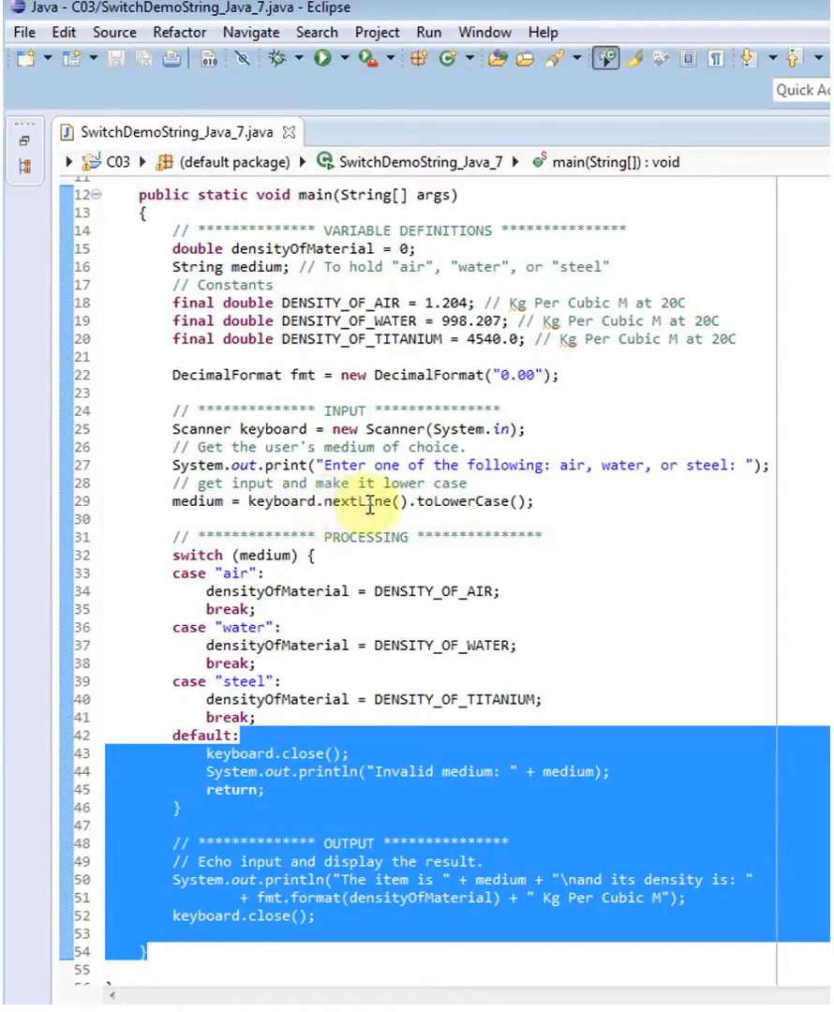
mouse_move(478, 500)
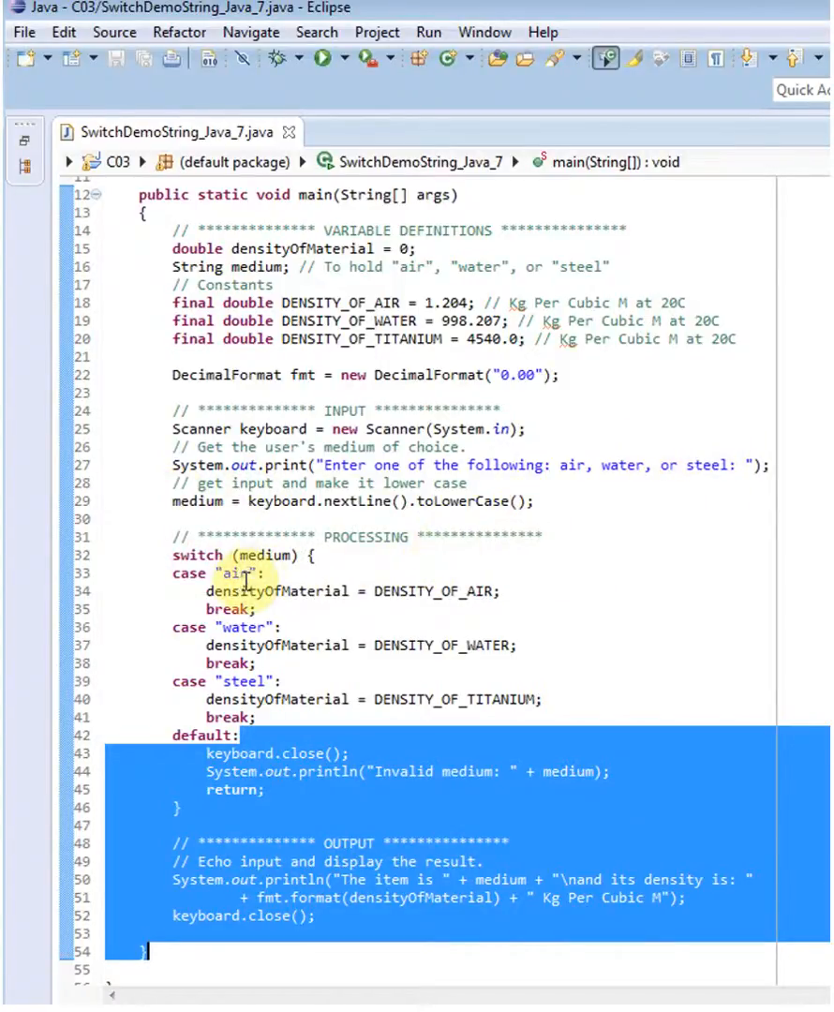
mouse_move(588, 537)
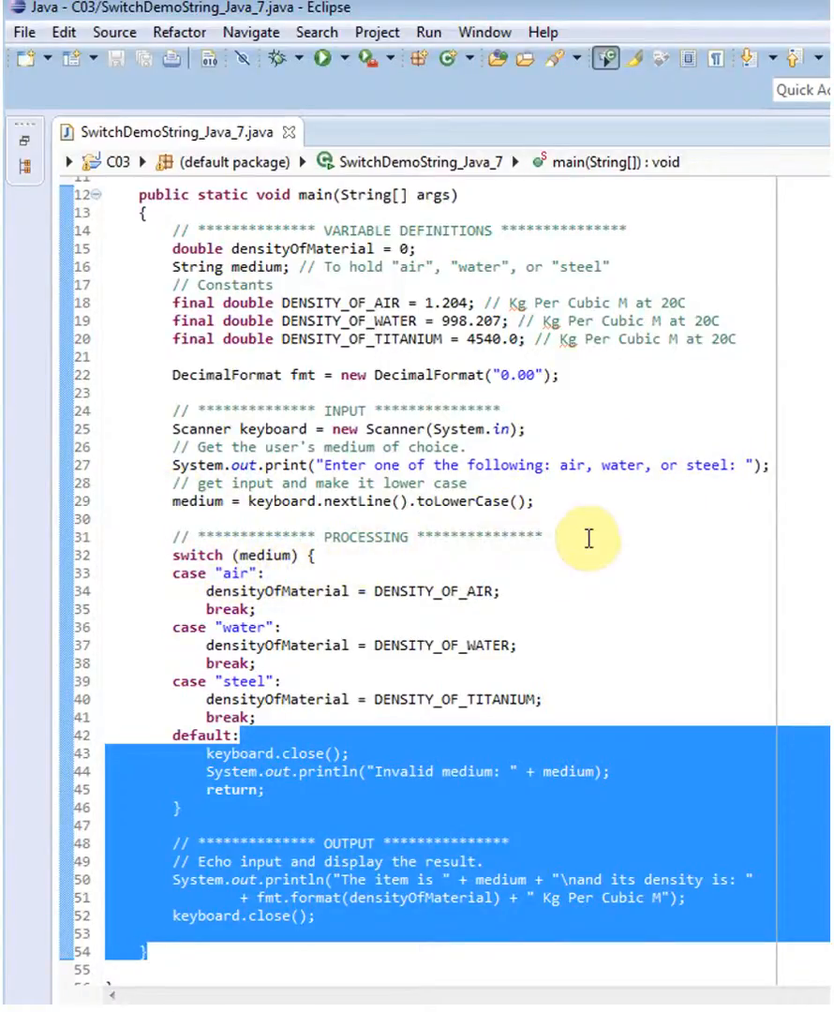
mouse_move(502, 524)
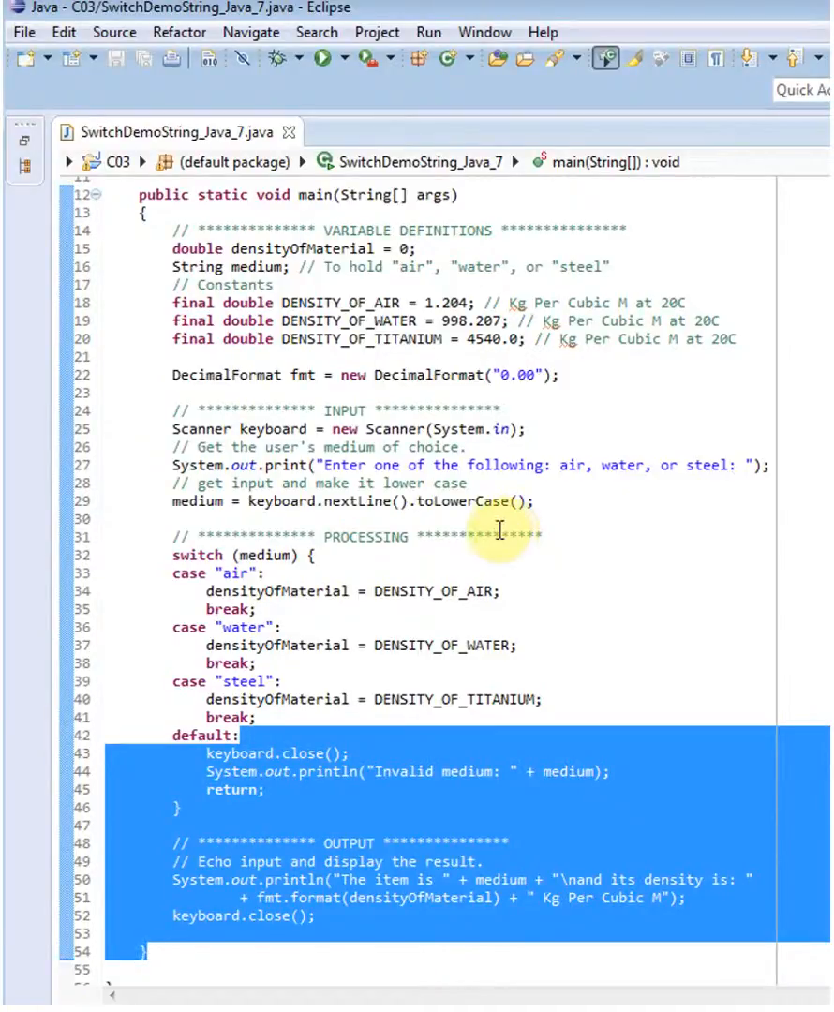
mouse_move(679, 525)
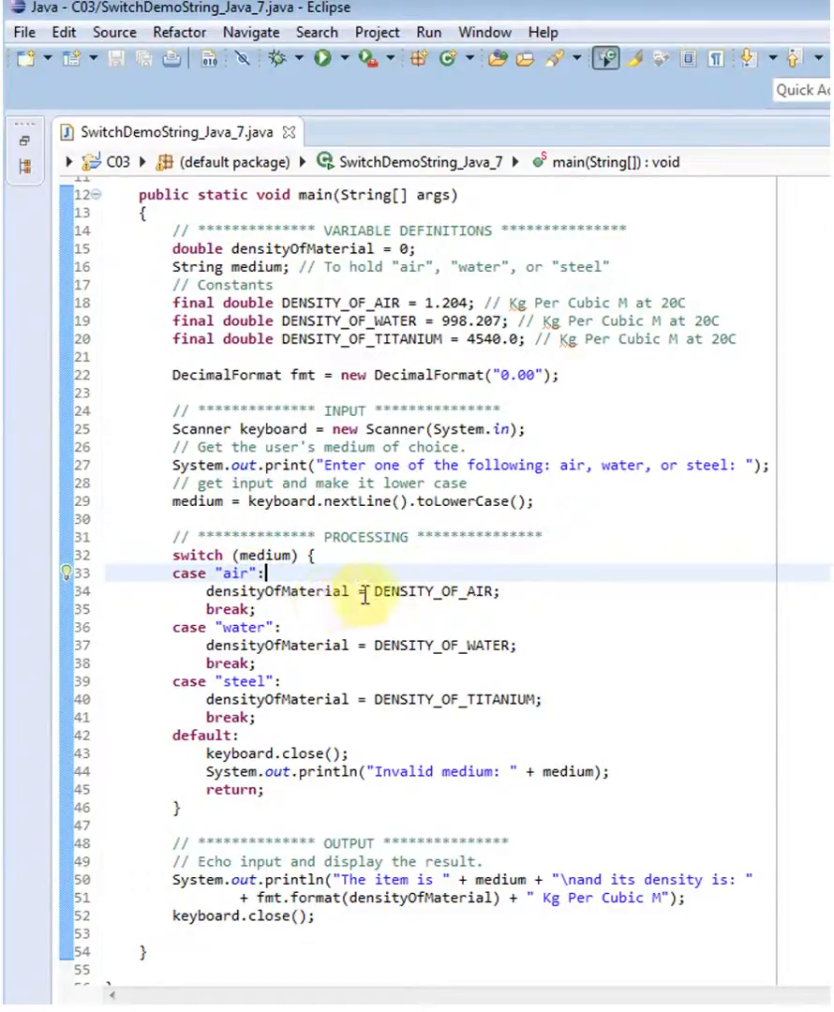
mouse_move(478, 592)
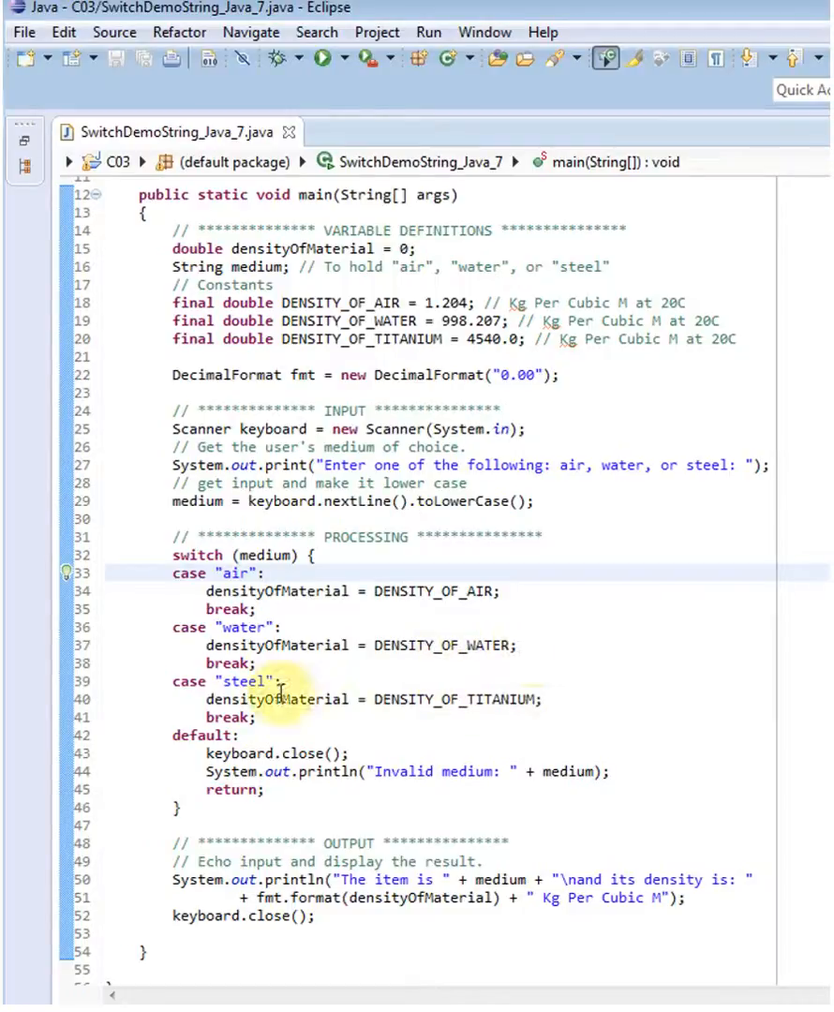
mouse_move(648, 697)
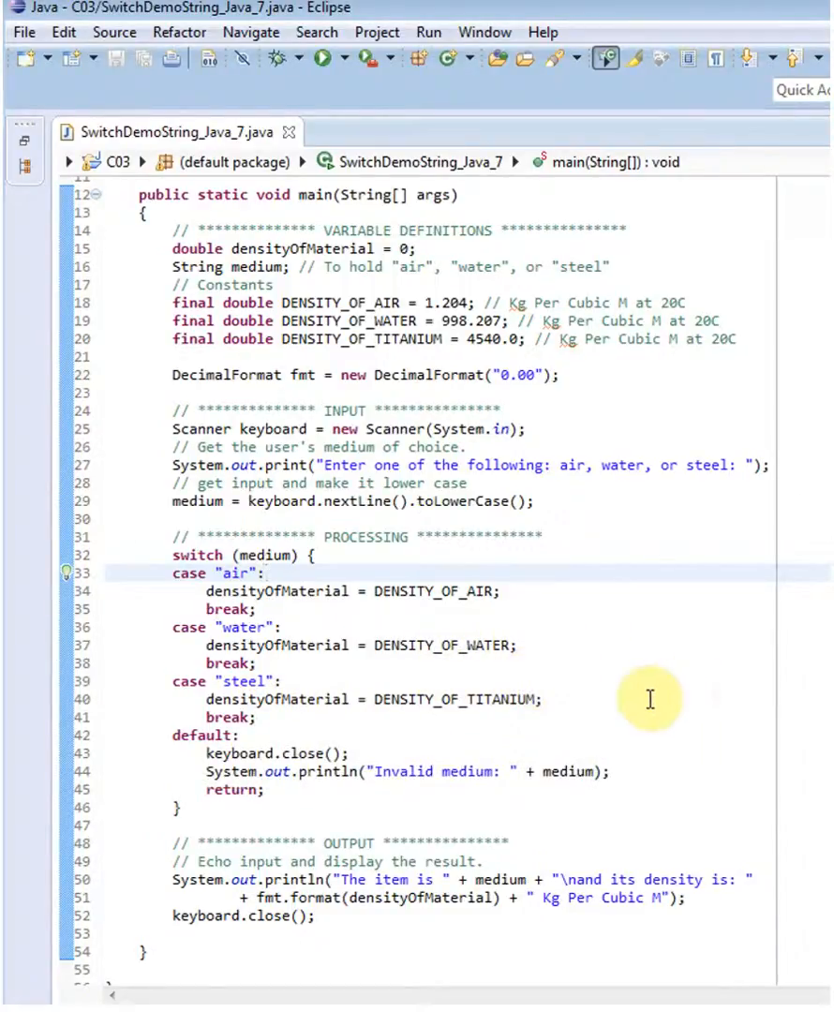
mouse_move(310, 723)
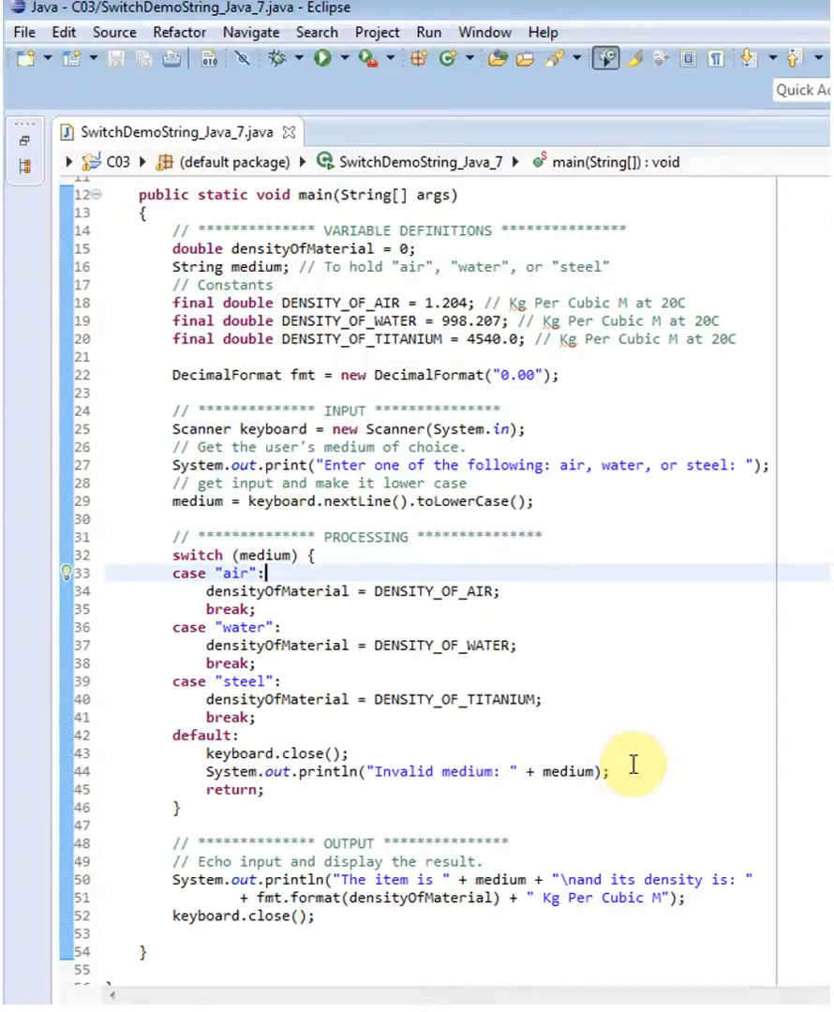
mouse_move(607, 774)
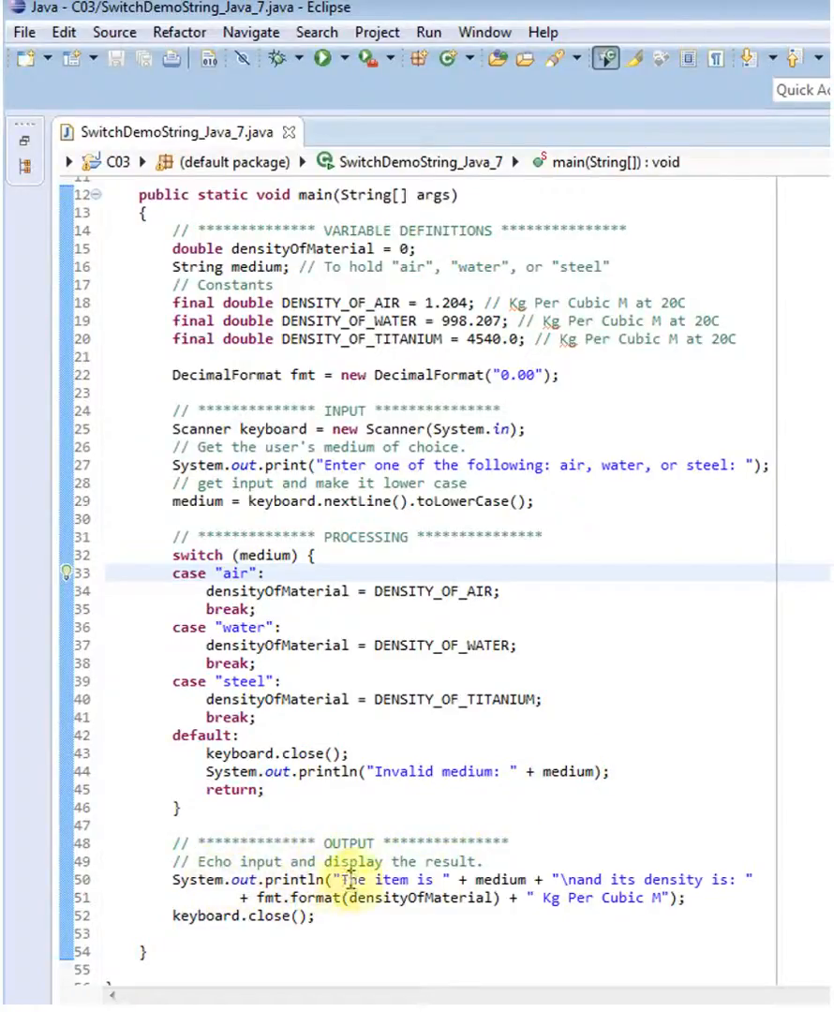
mouse_move(515, 878)
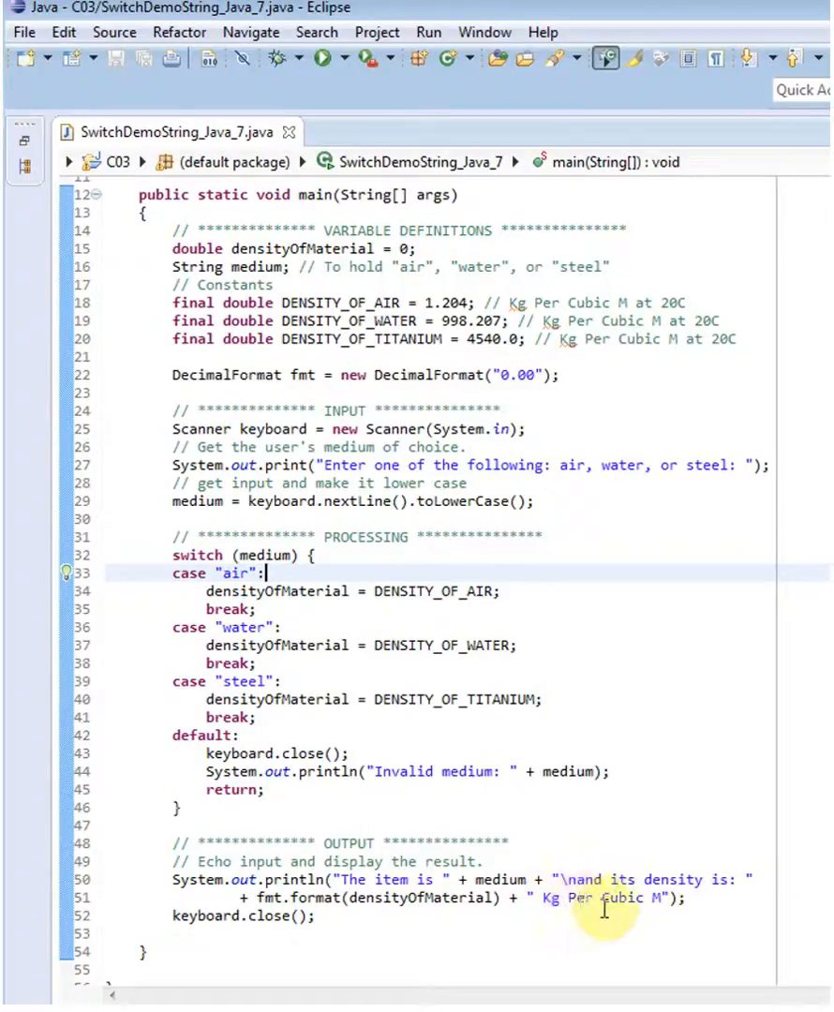
mouse_move(678, 686)
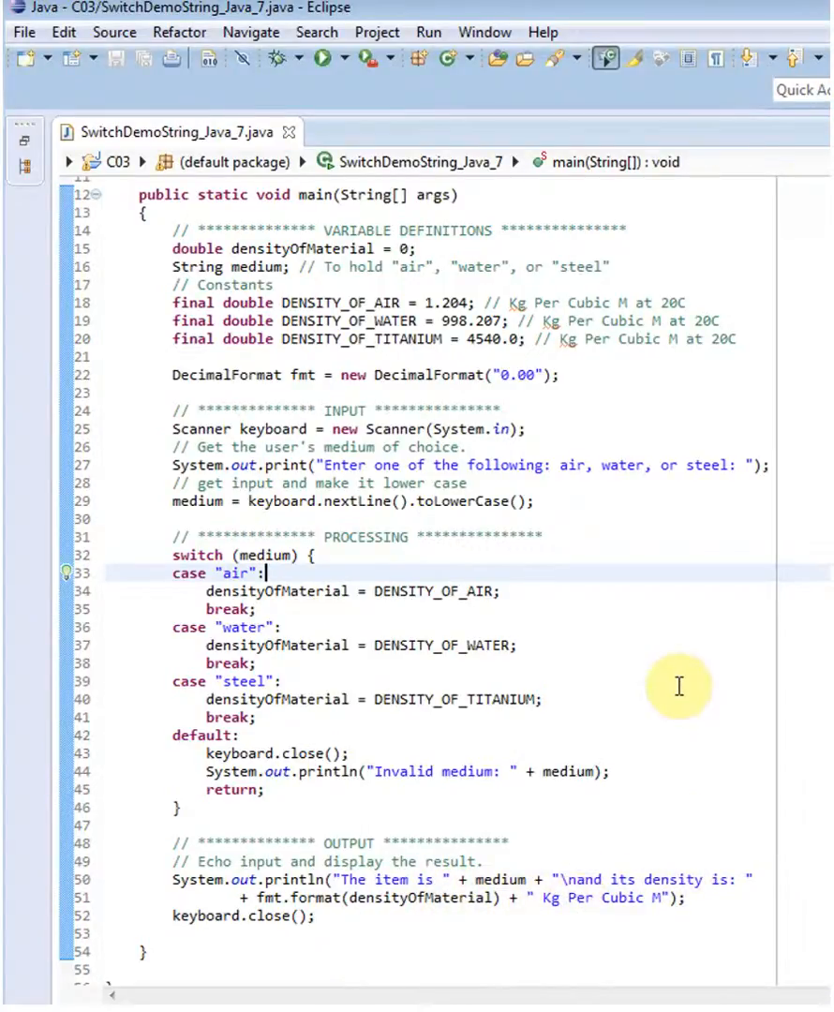
mouse_move(345, 914)
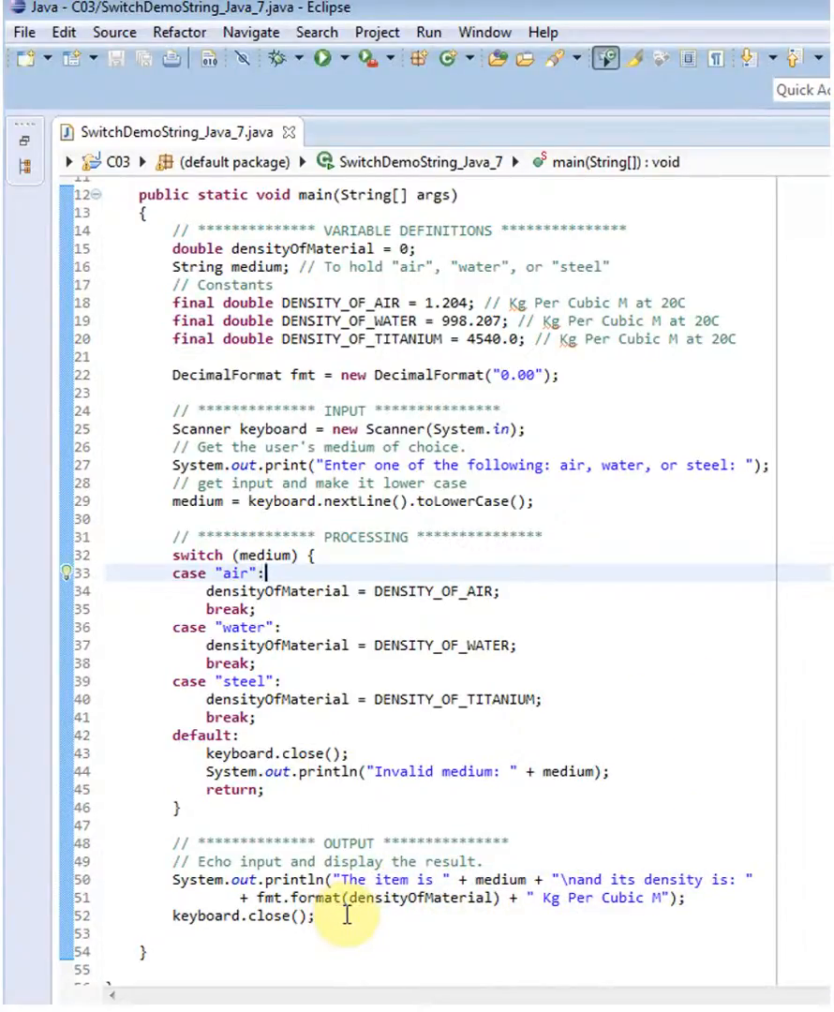
mouse_move(322, 58)
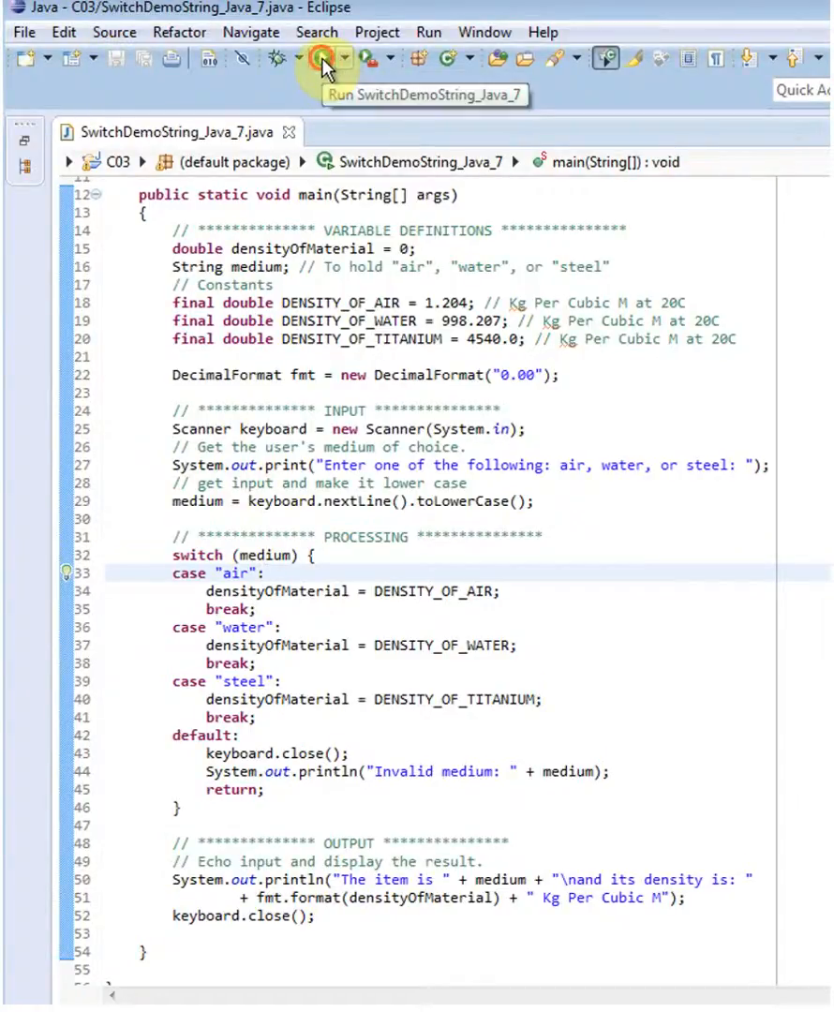
Run the program and enter 'ax', which the console rejects as an invalid medium.
left_click(313, 58)
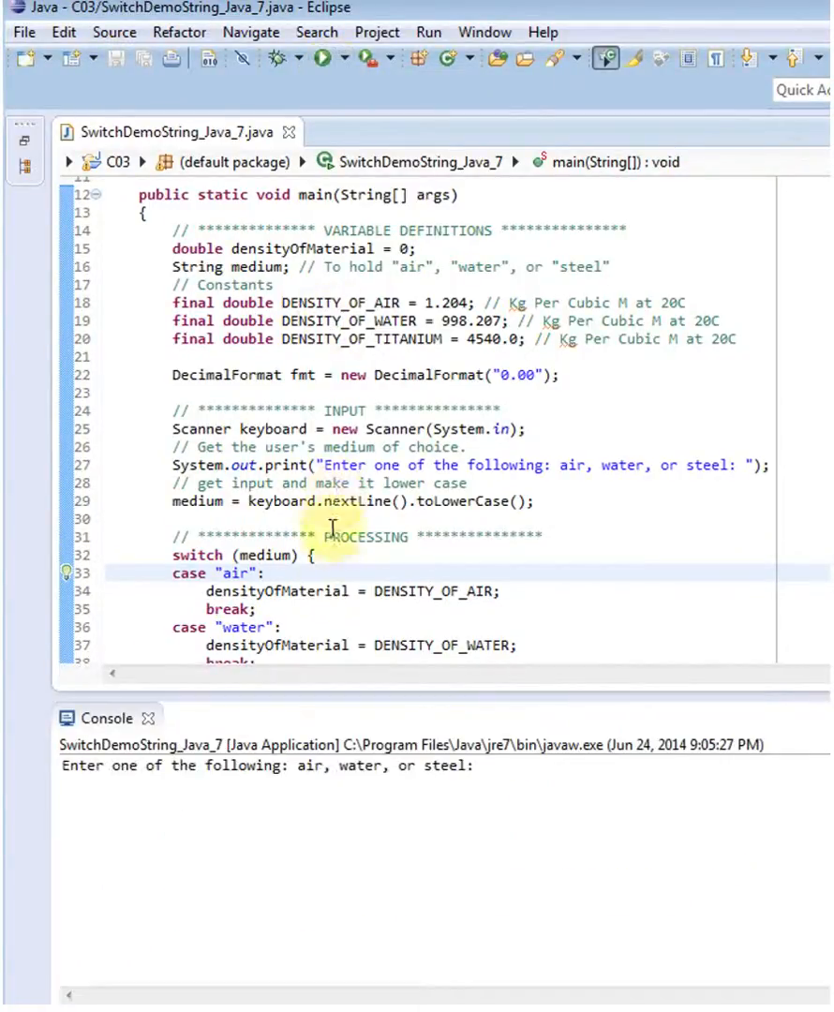
left_click(494, 770)
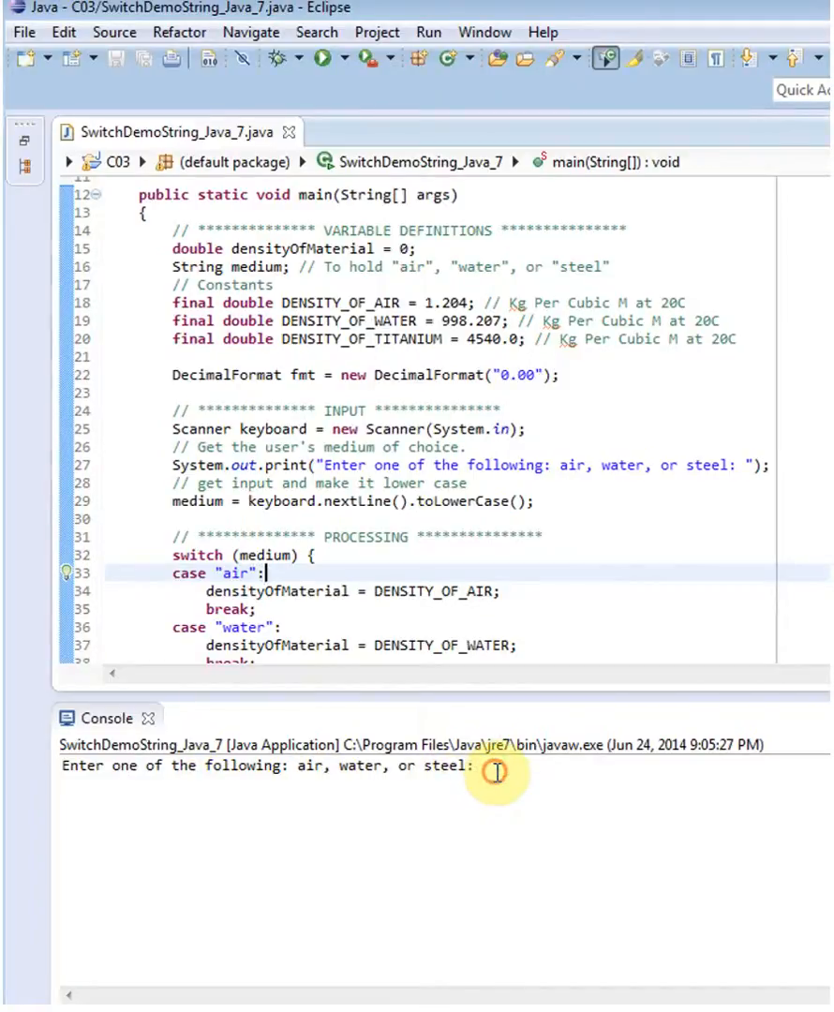
type("ax")
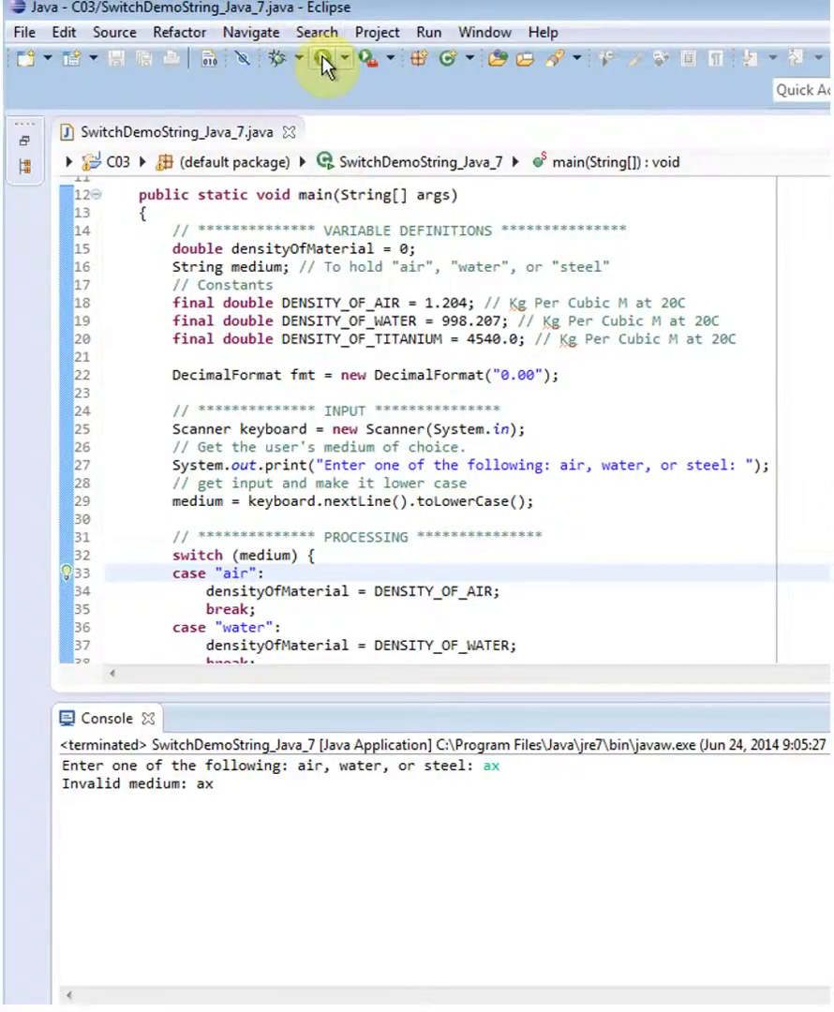
Run again with input 'air' to get density 1.20 Kg Per Cubic M.
left_click(322, 58)
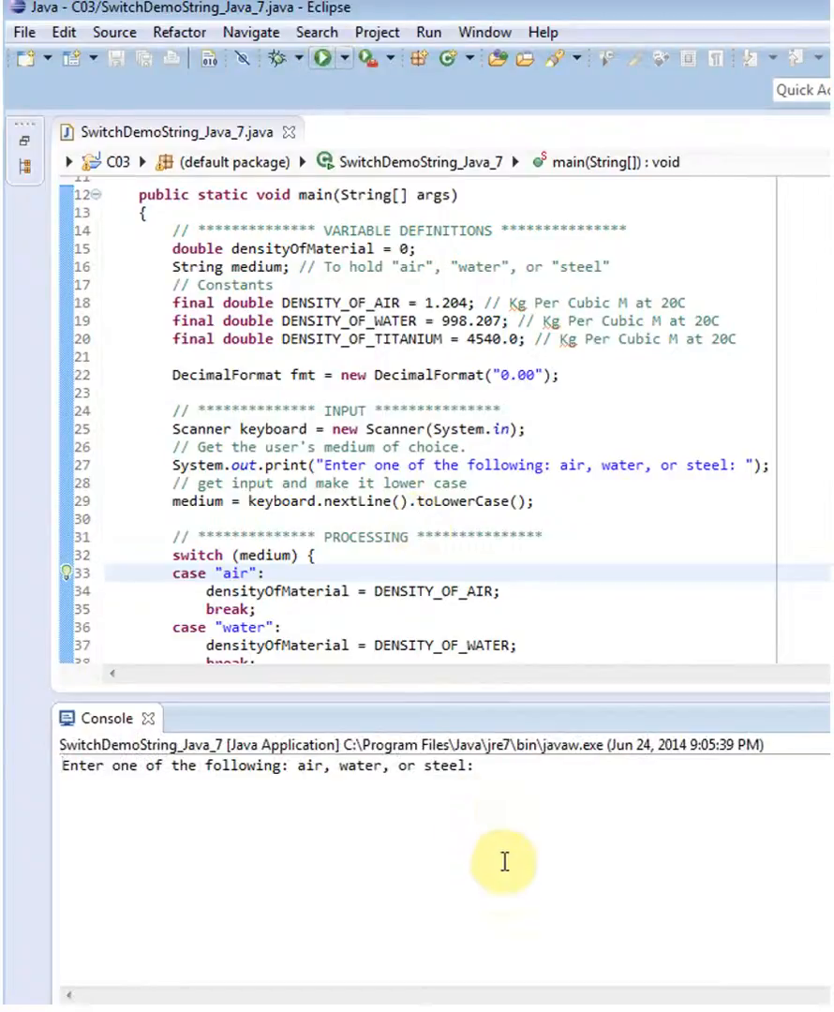
mouse_move(502, 761)
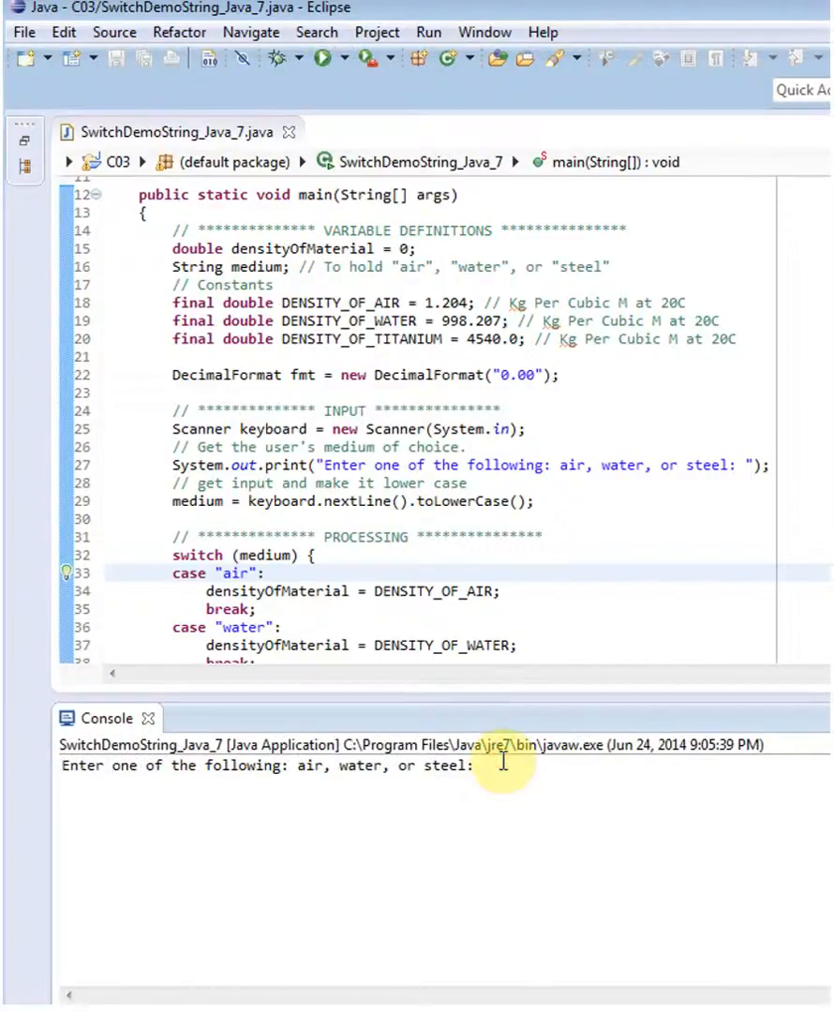
type("air")
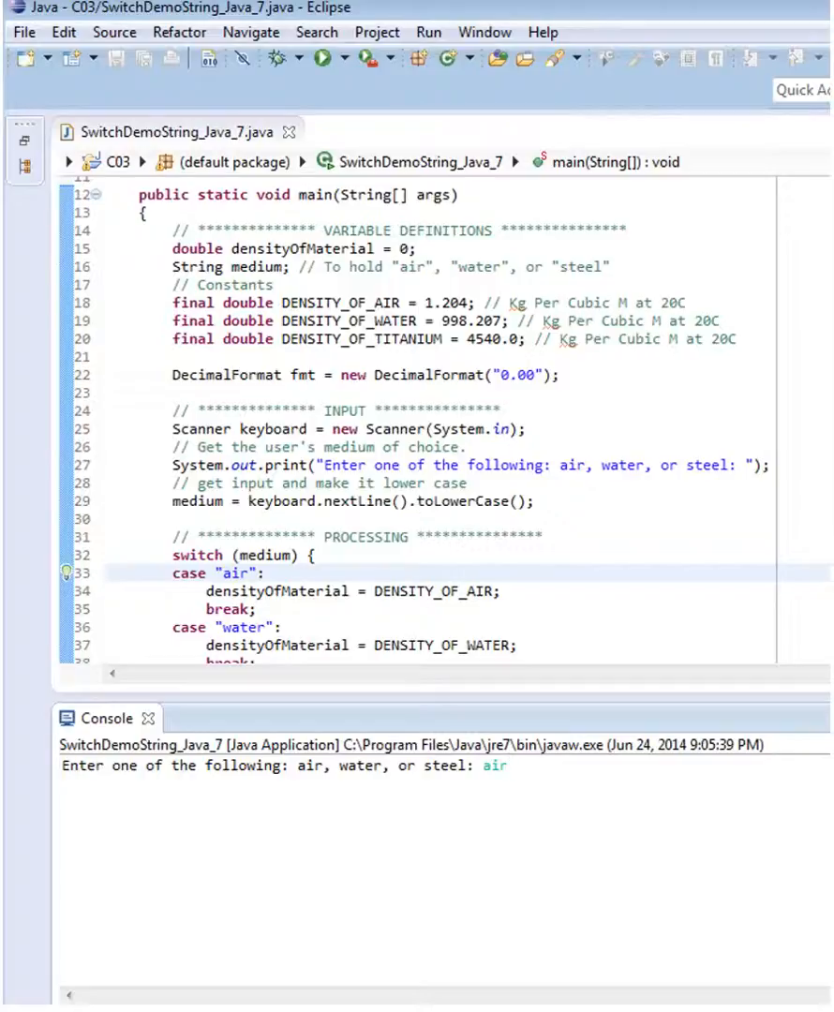
key("Return")
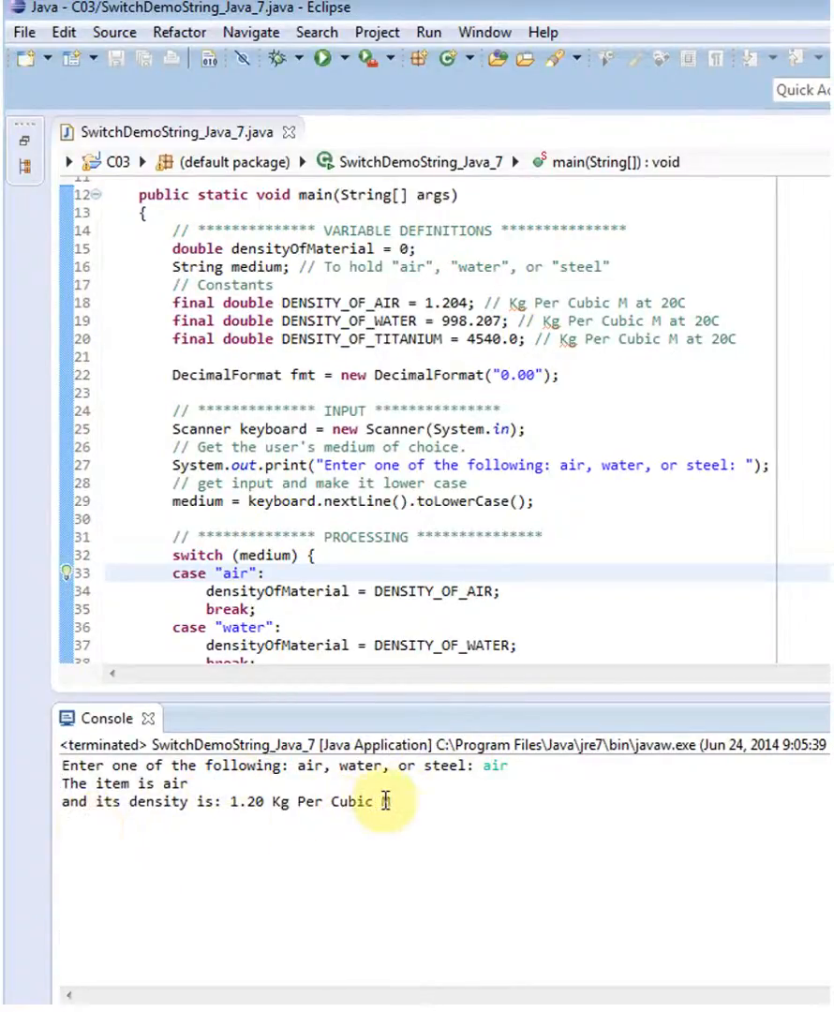
mouse_move(511, 624)
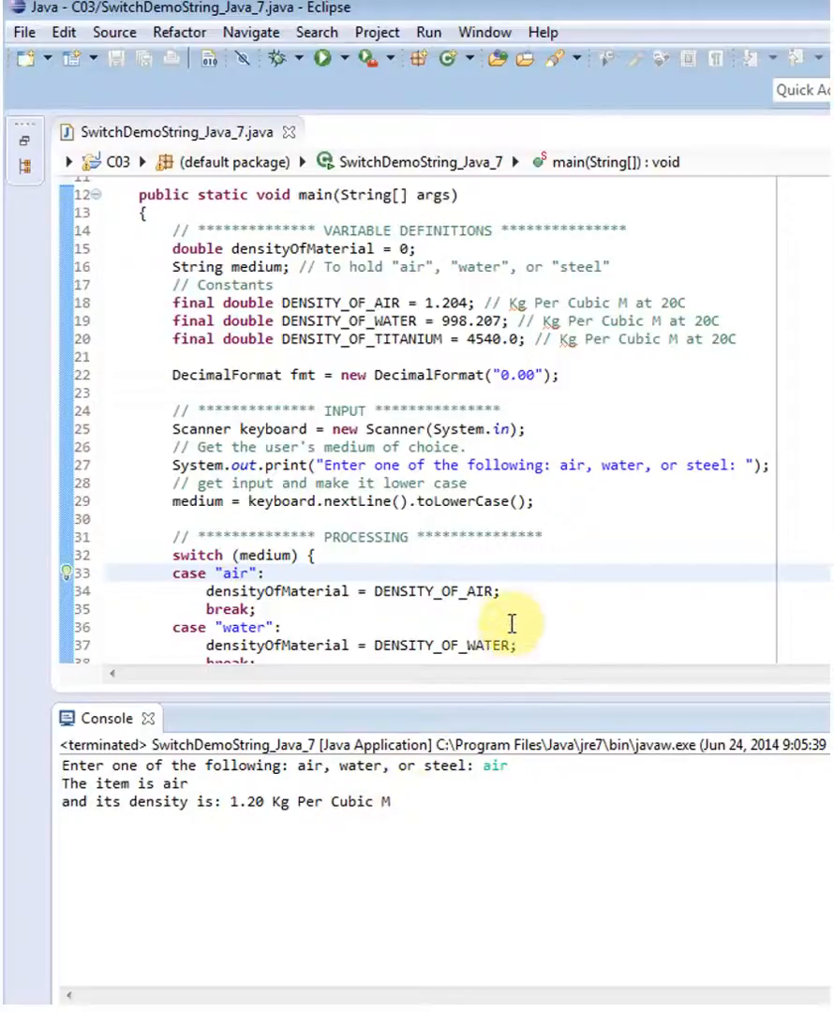
mouse_move(234, 592)
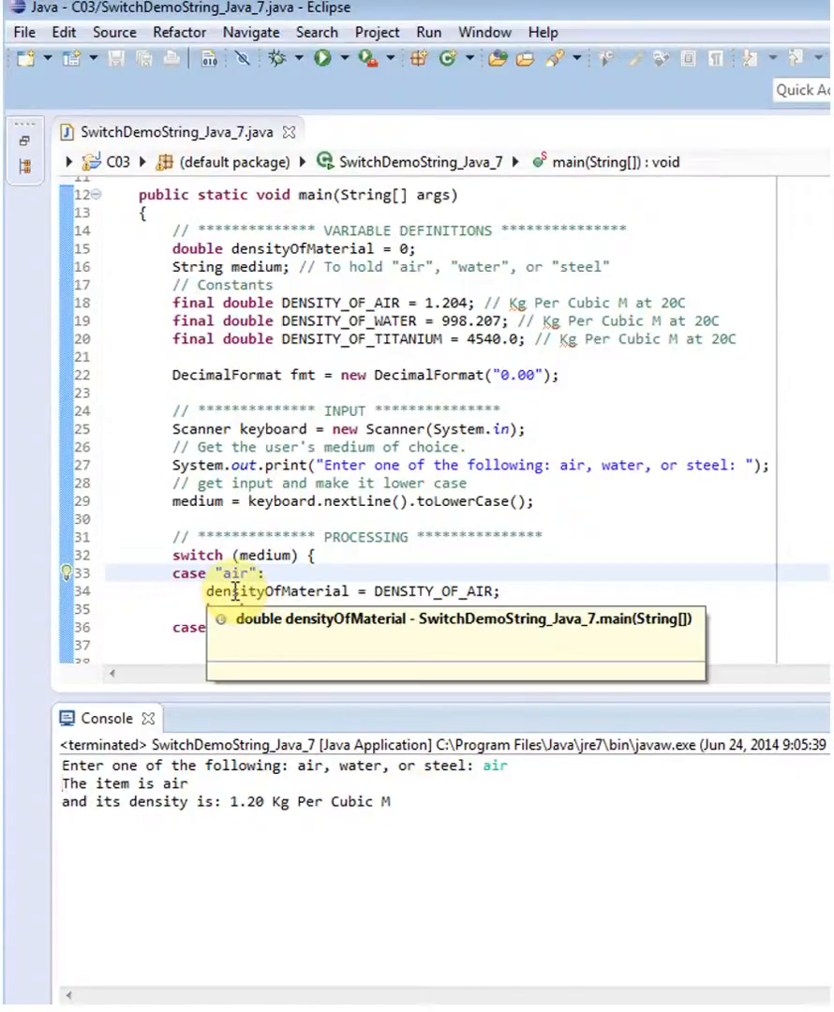